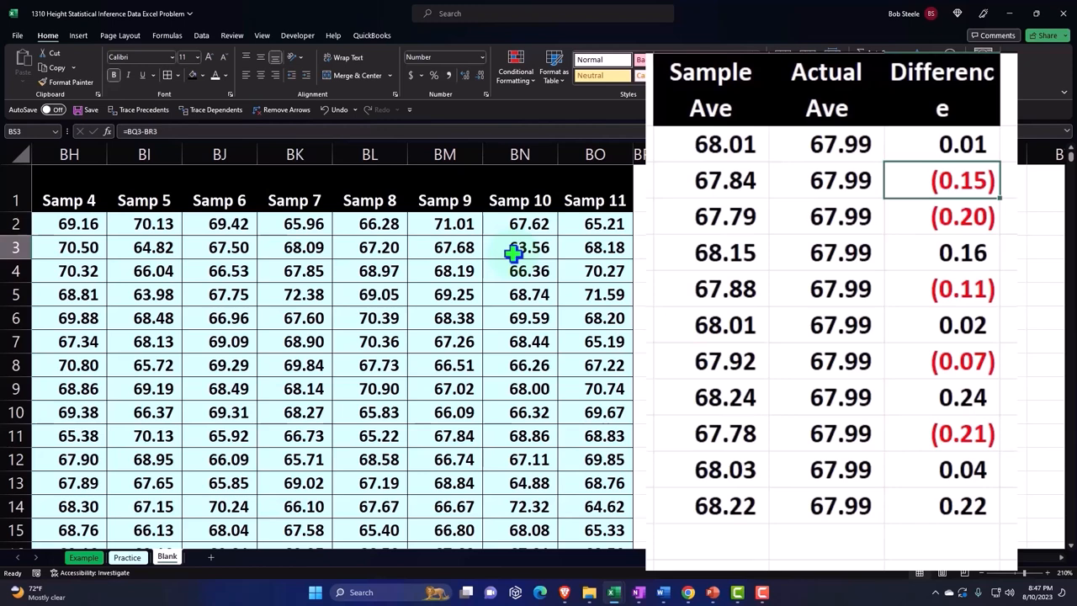
Insert a blank column before the Sample Ave table and save the workbook
left_click(826, 180)
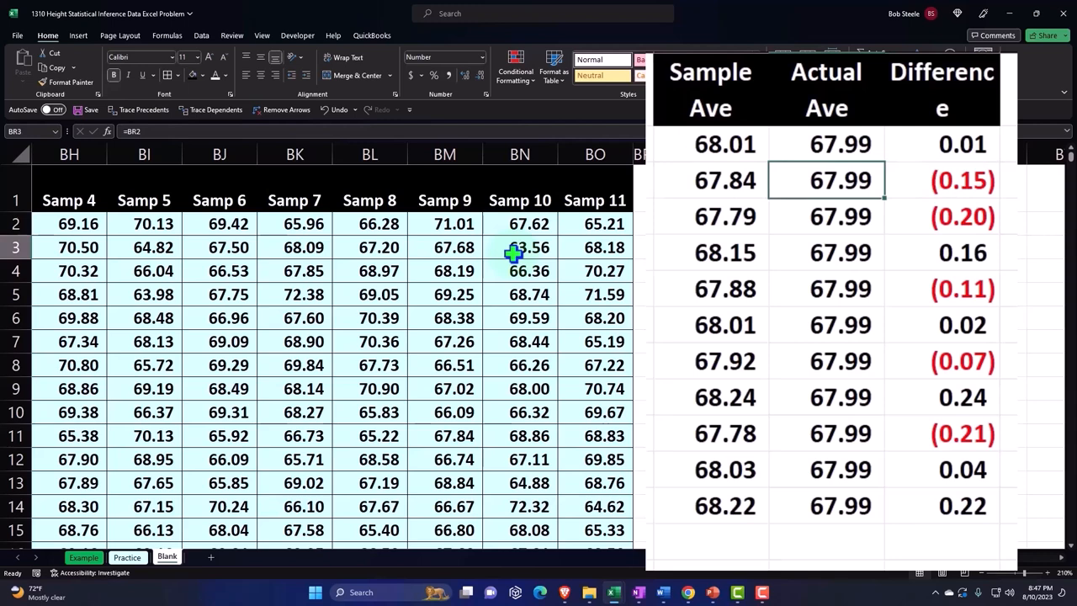
mouse_move(546, 209)
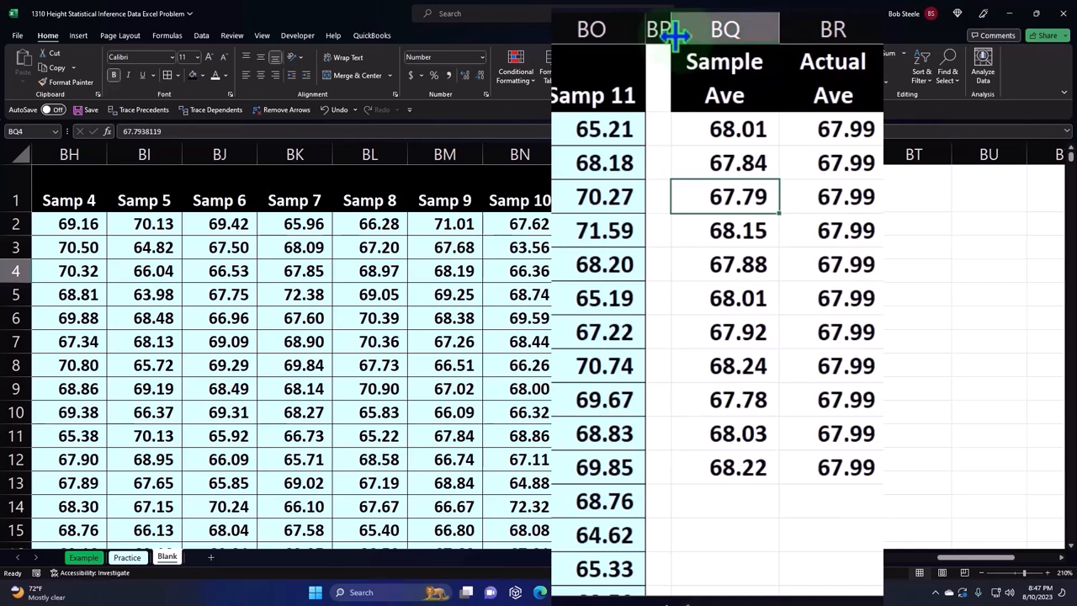
left_click(723, 31)
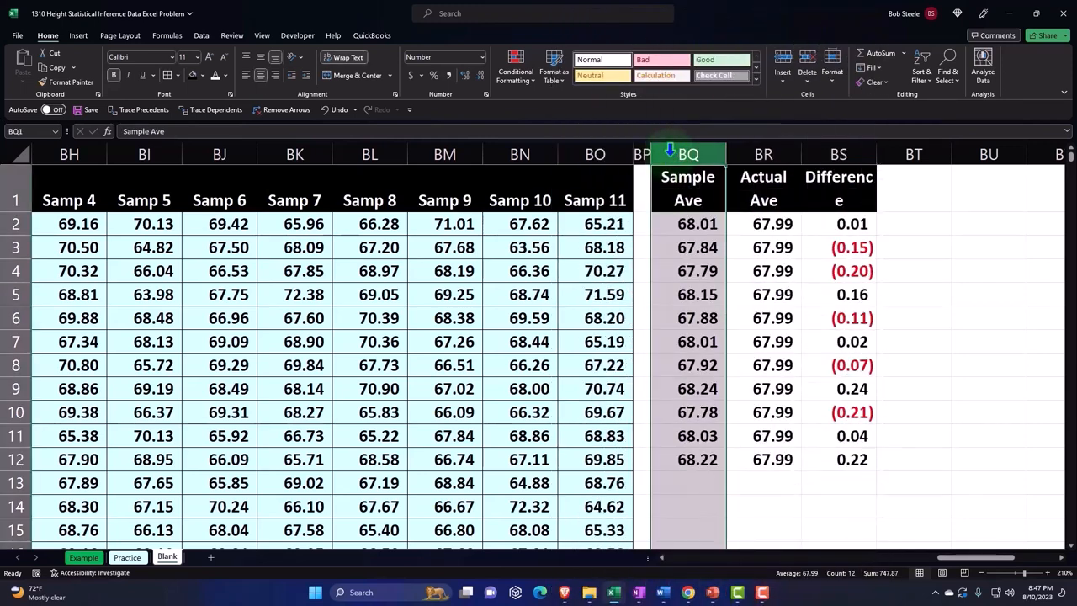
right_click(686, 155)
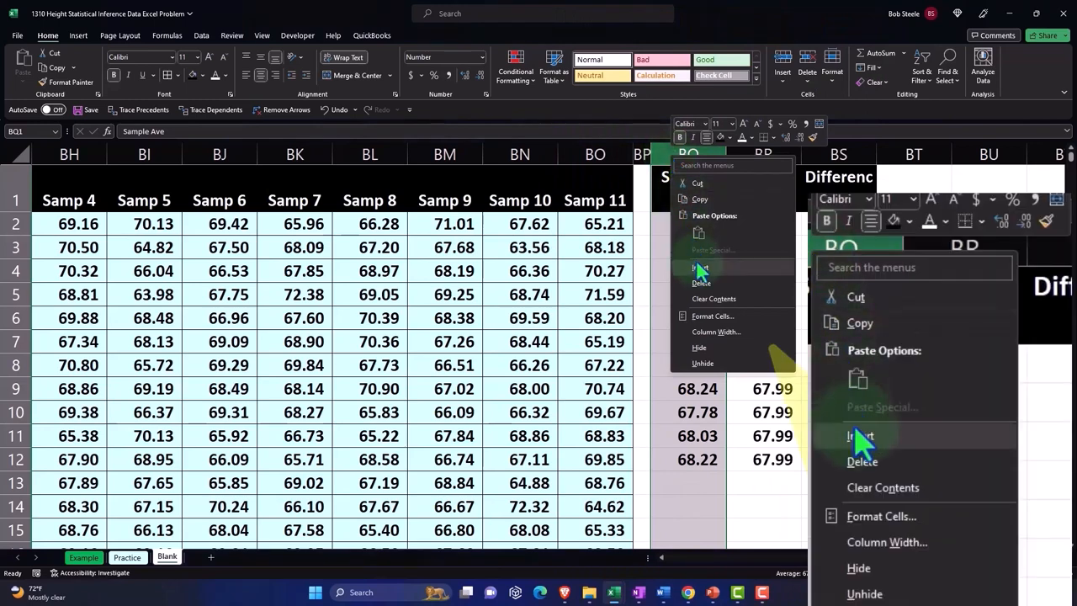
mouse_move(862, 445)
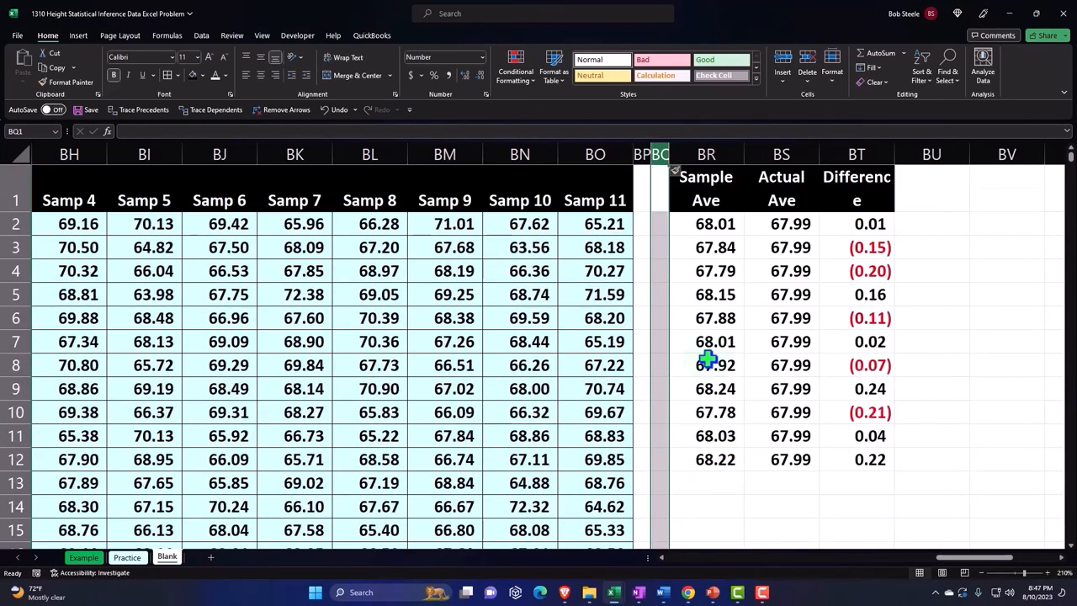
mouse_move(710, 347)
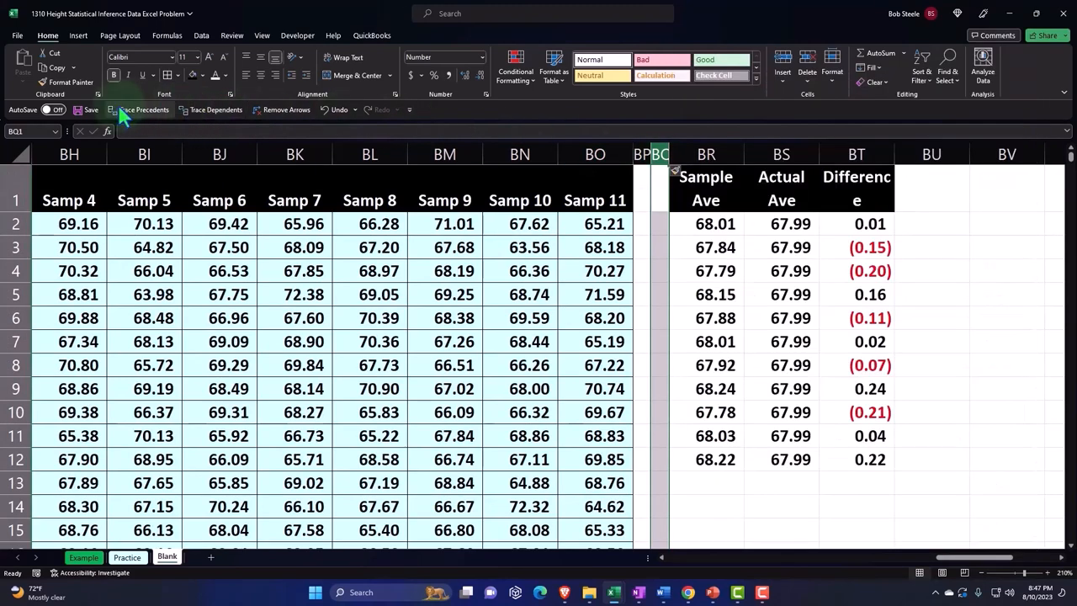
left_click(91, 110)
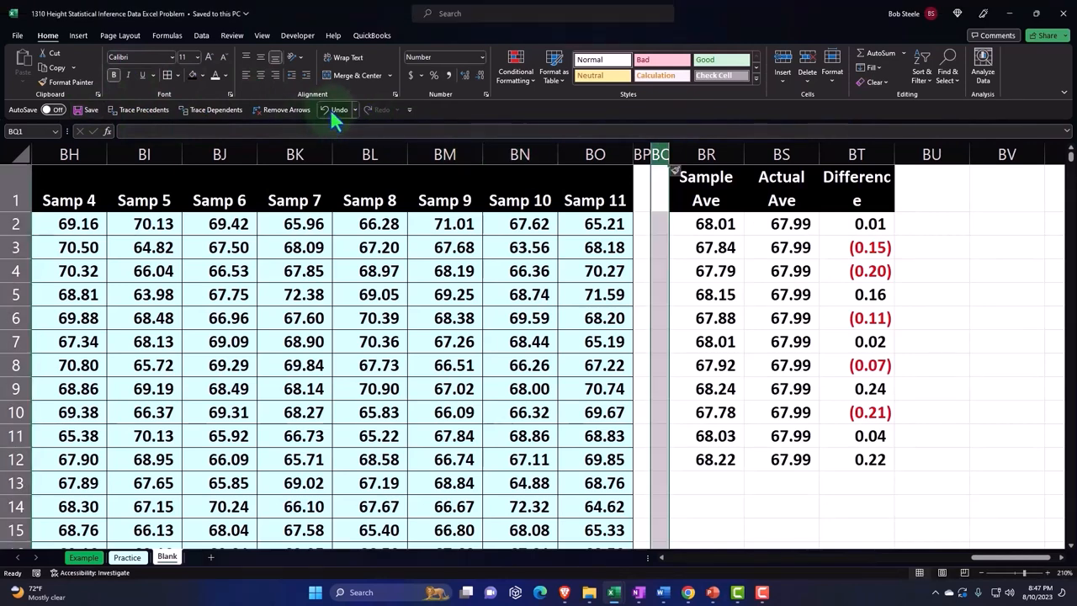
Undo the narrow column and insert a full-width empty column before Sample Ave instead
left_click(336, 110)
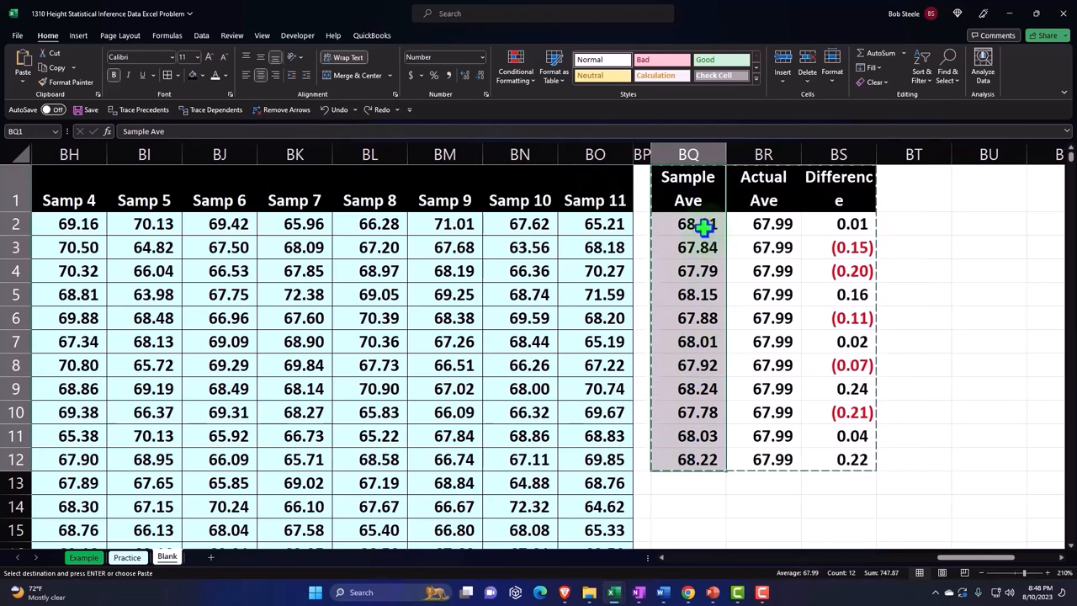
right_click(698, 222)
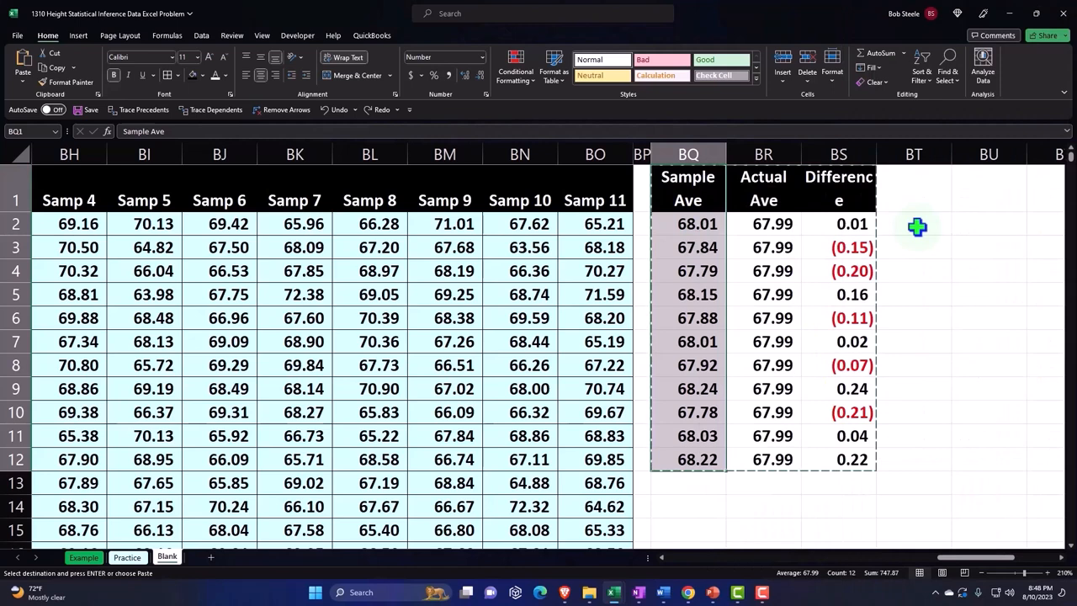
left_click(912, 245)
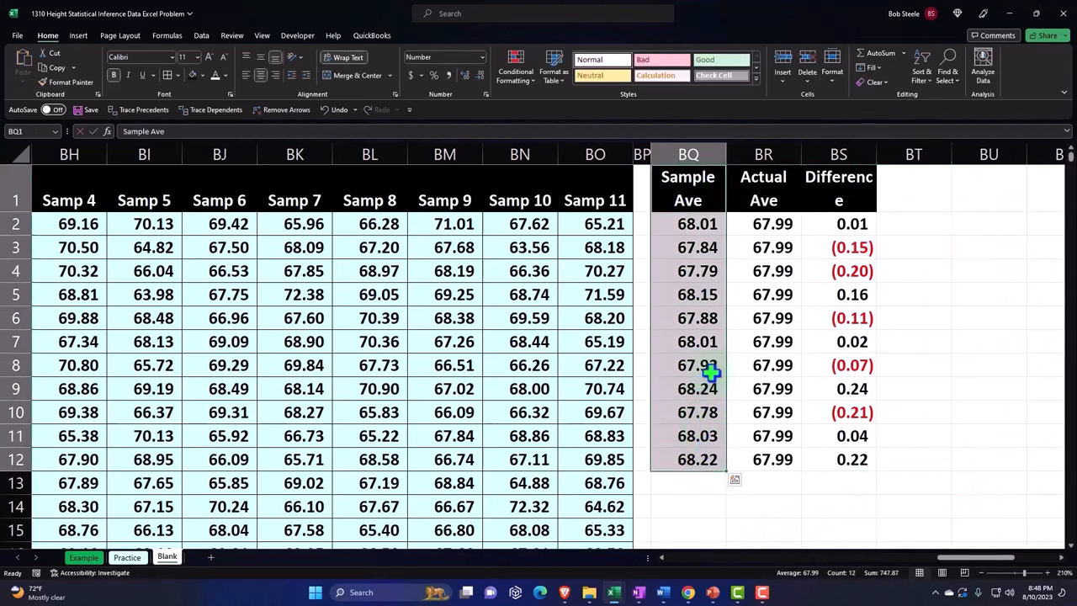
right_click(710, 374)
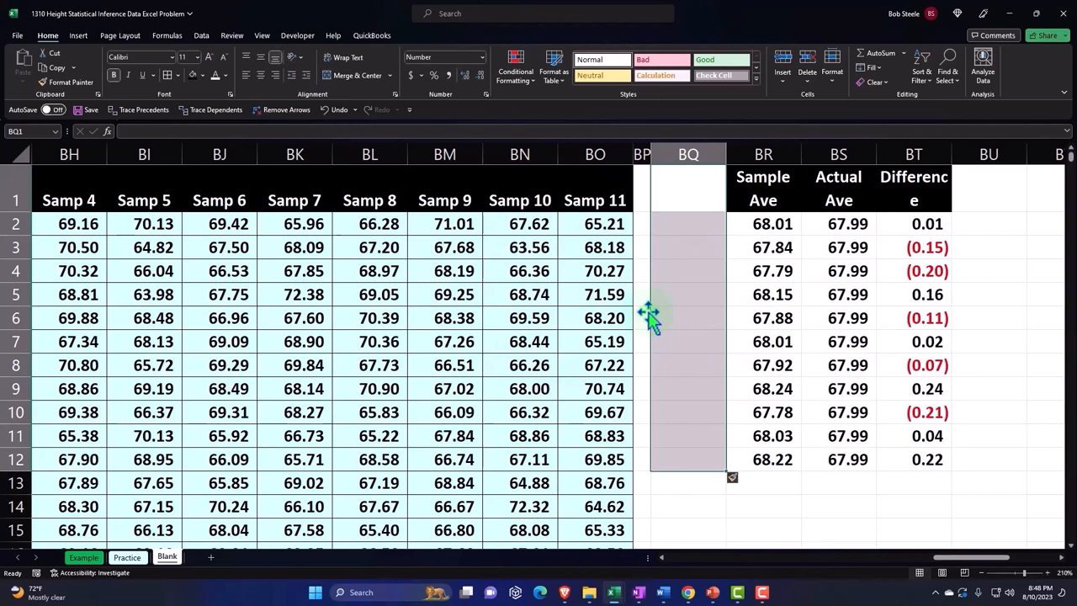
mouse_move(1047, 303)
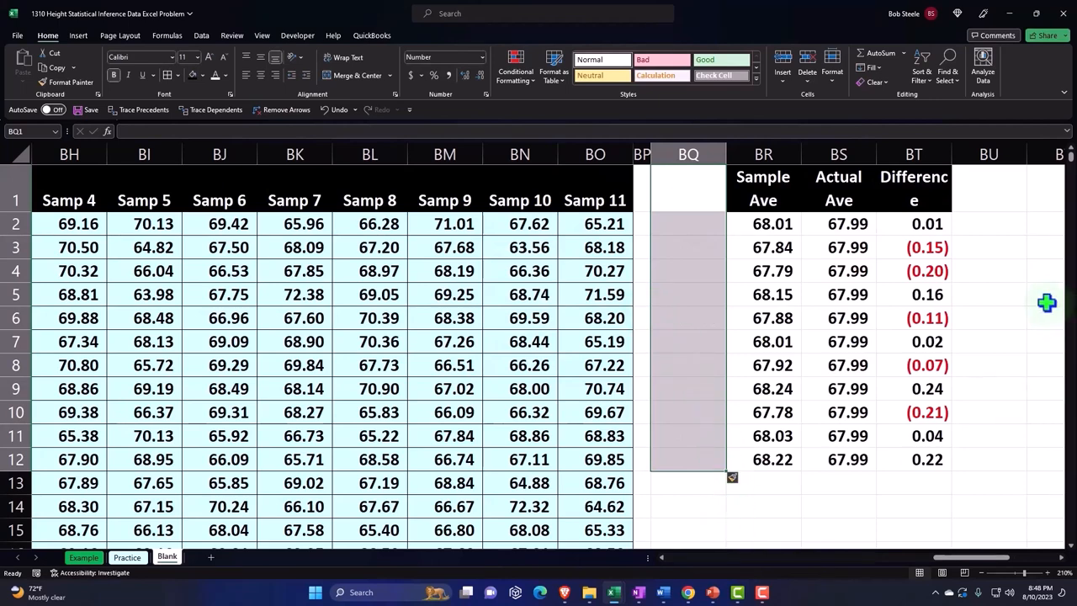
mouse_move(718, 219)
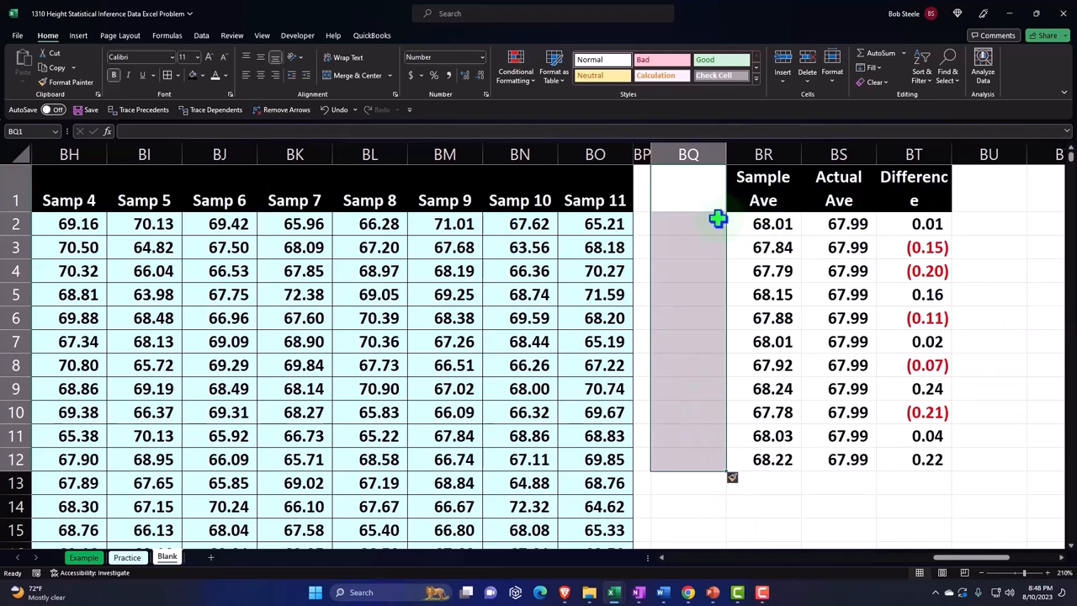
Add an Average row with an AVERAGE formula under the Sample Ave column
left_click(688, 483)
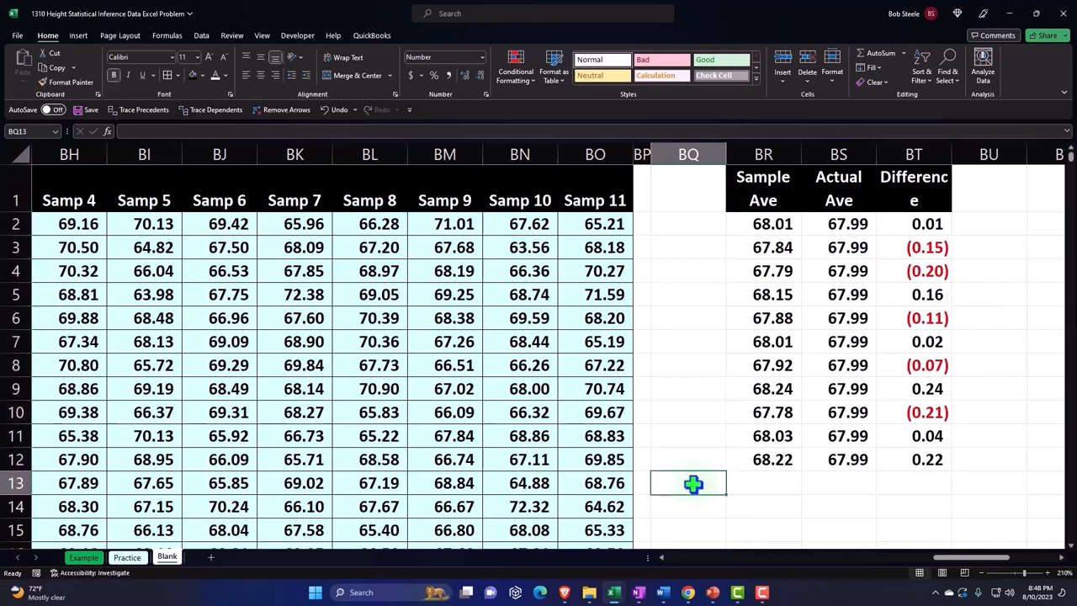
type("Average")
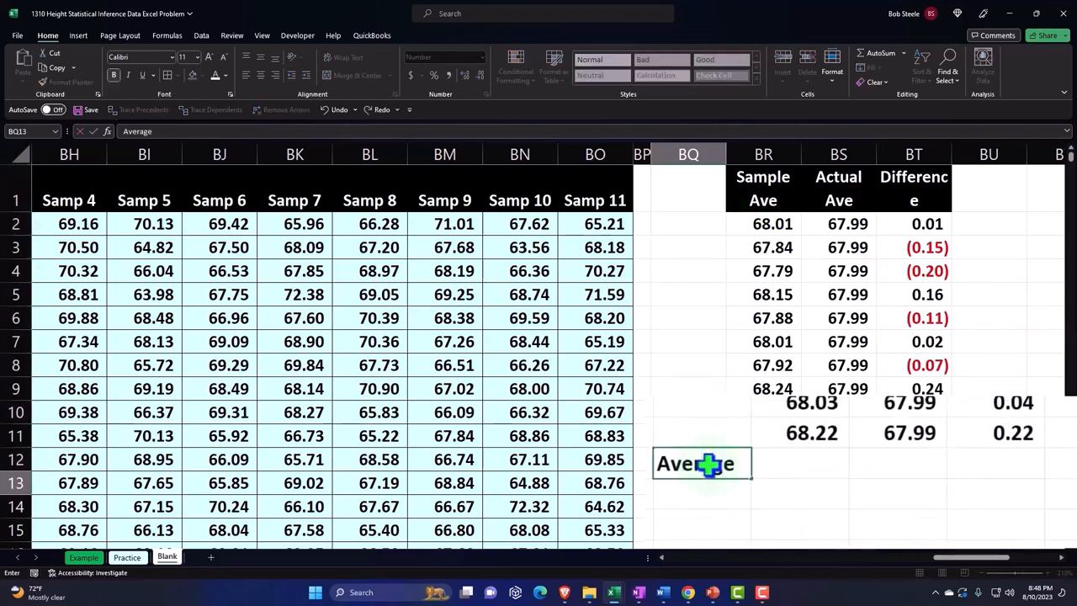
left_click(800, 462)
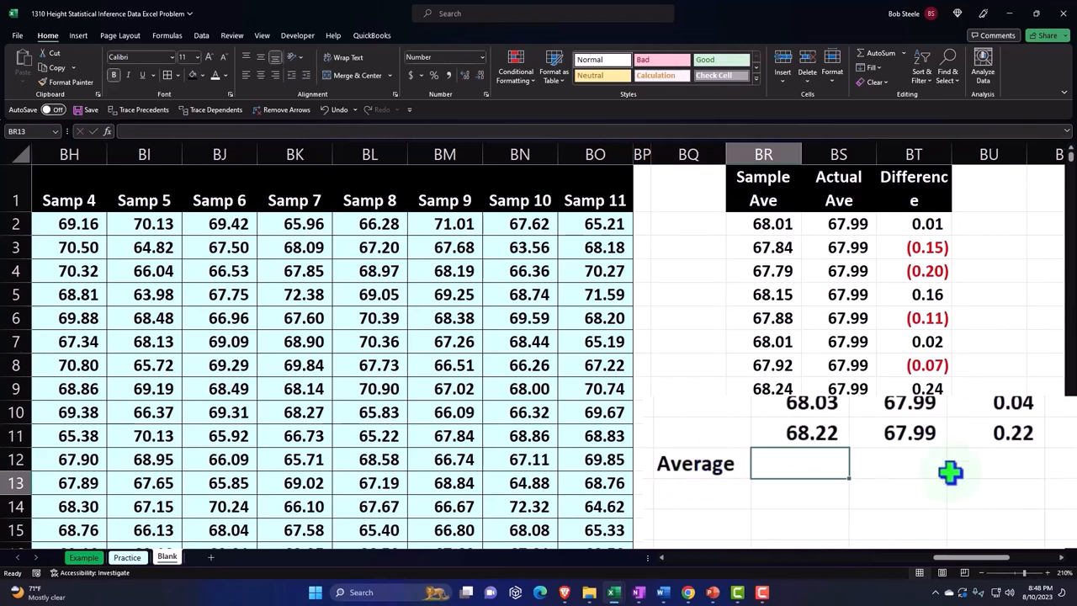
mouse_move(787, 244)
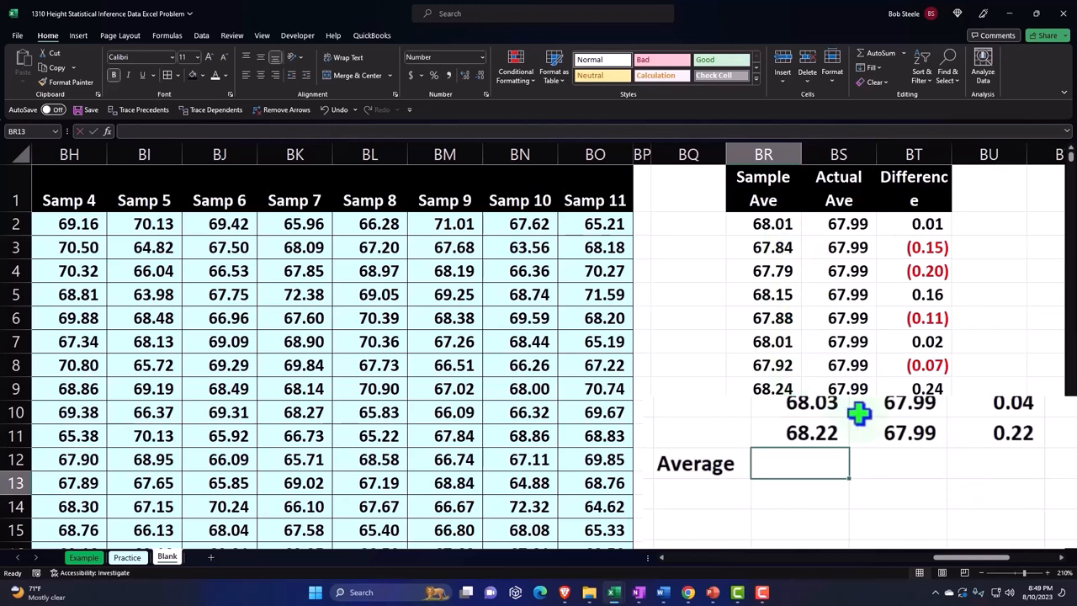
type("=average")
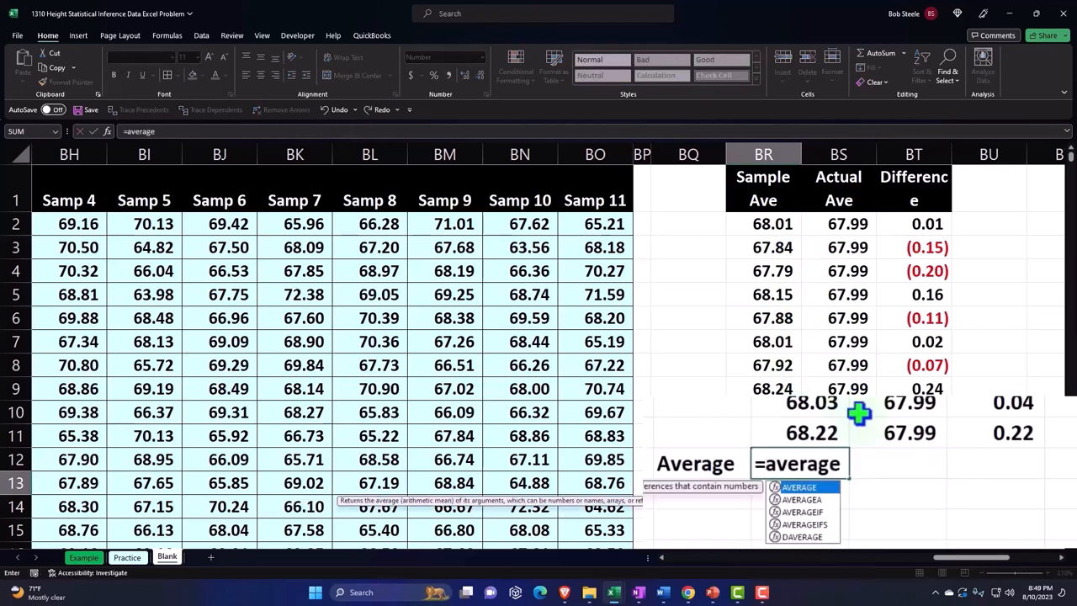
left_click(771, 460)
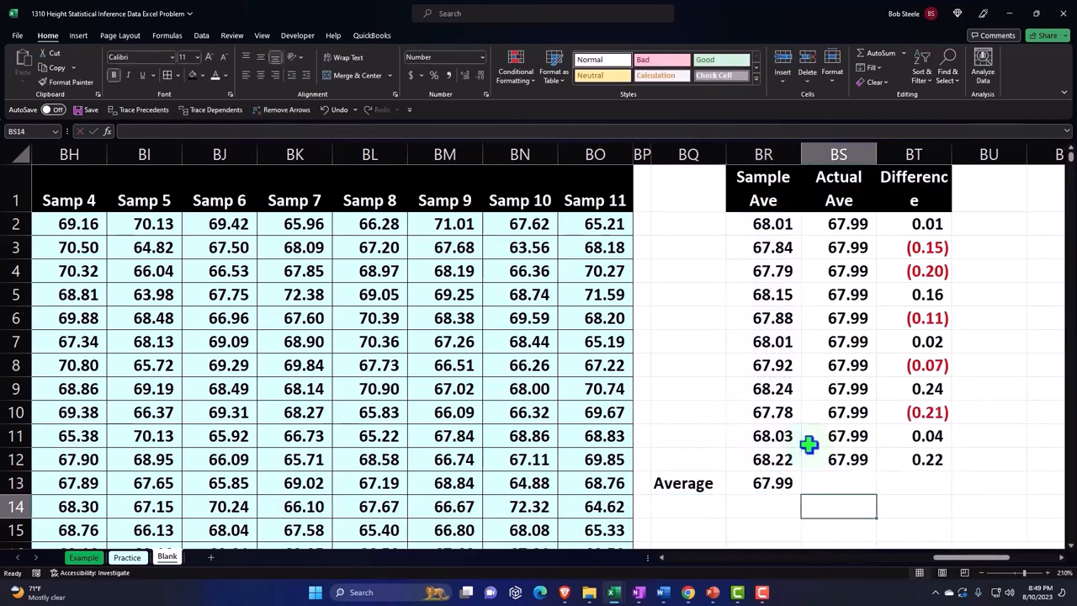
Extend the Average formula across Actual Ave and Difference, showing difference (0.0052)
left_click(838, 481)
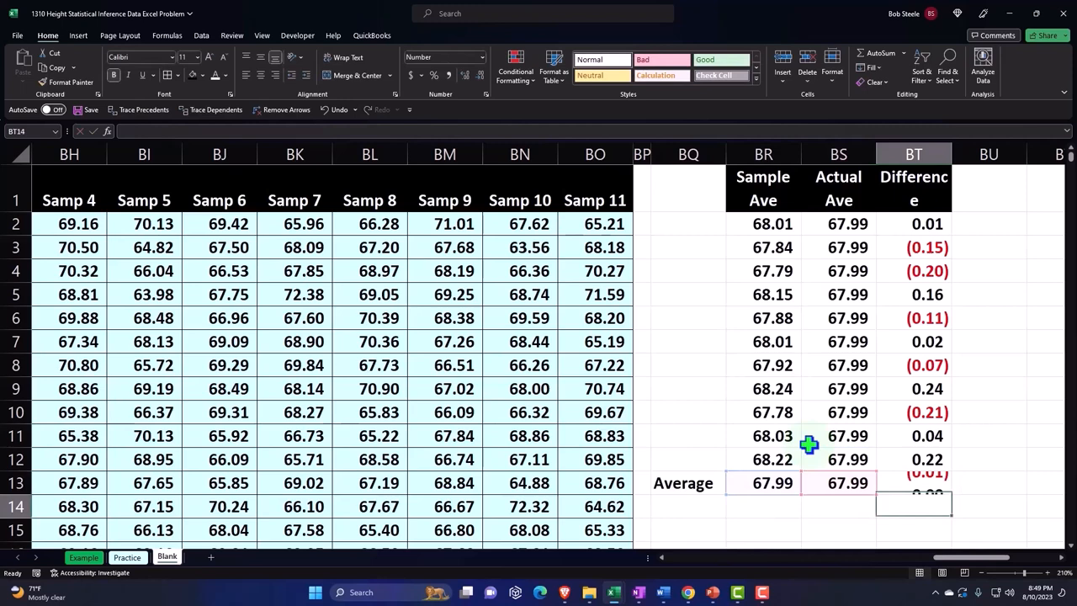
left_click(912, 481)
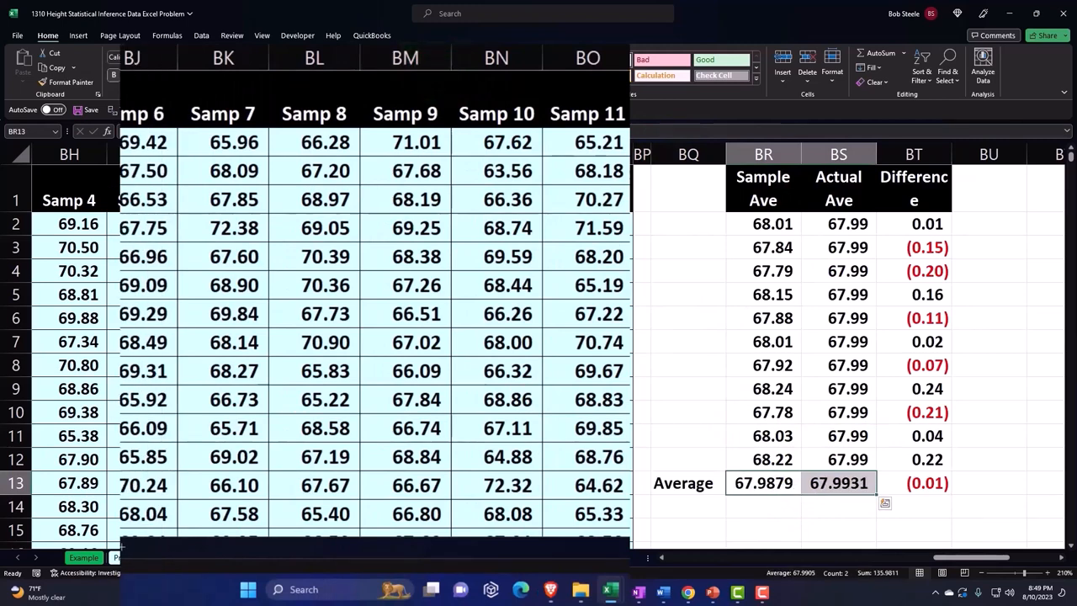
left_click(913, 481)
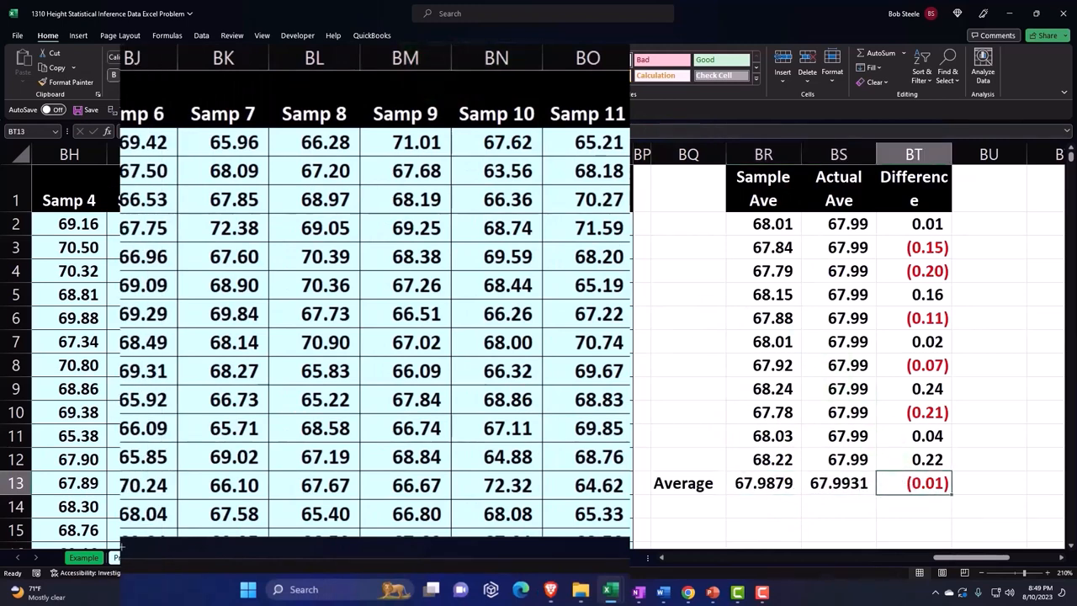
left_click(688, 363)
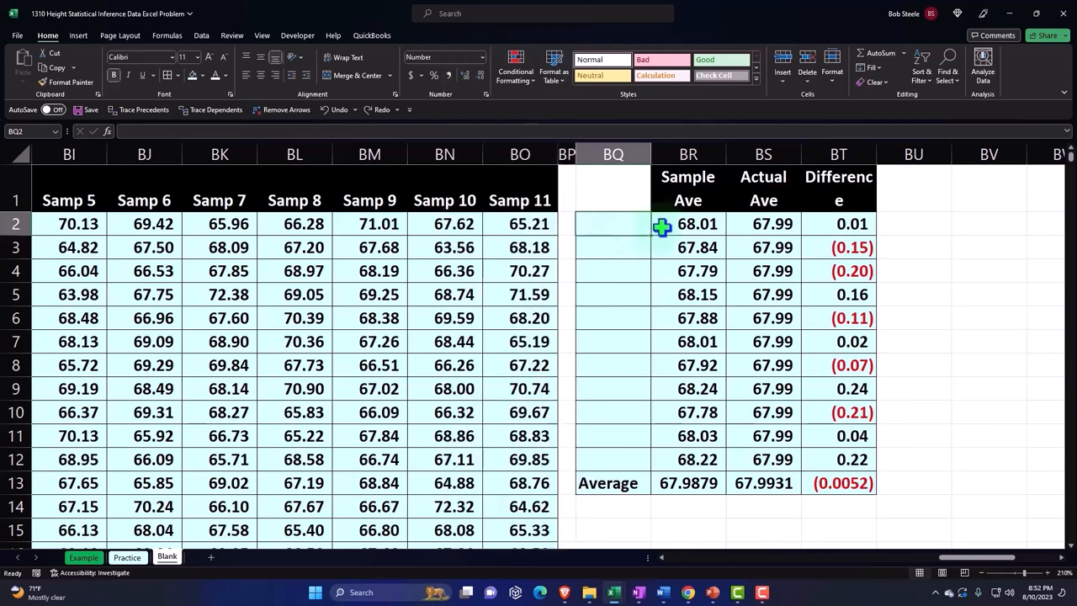
Check the Sample Ave values and select the 100 Samp 11 values for charting
left_click_drag(687, 224, 673, 495)
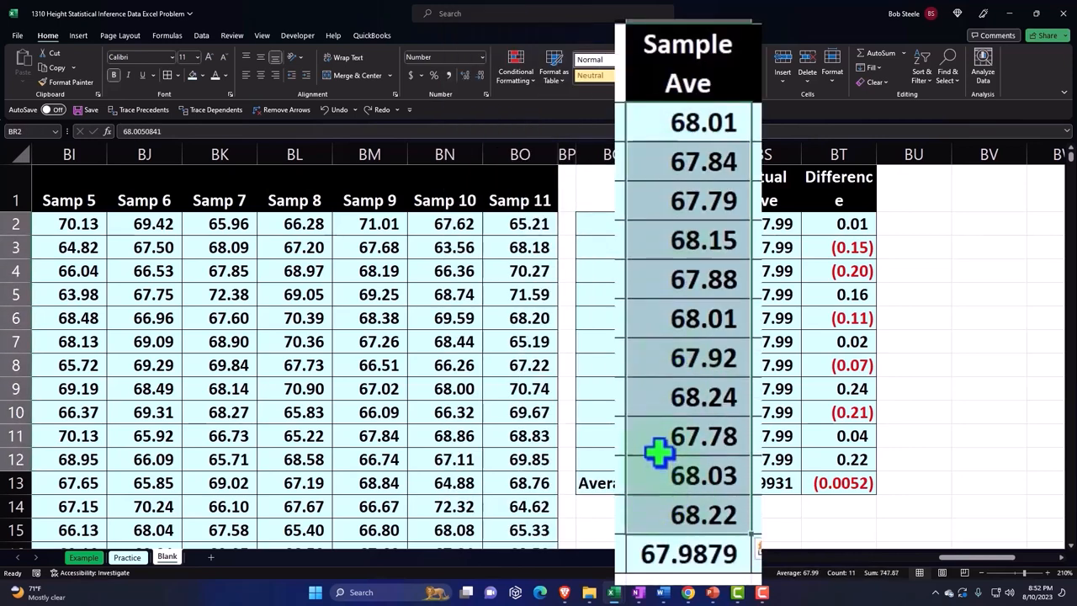
mouse_move(646, 400)
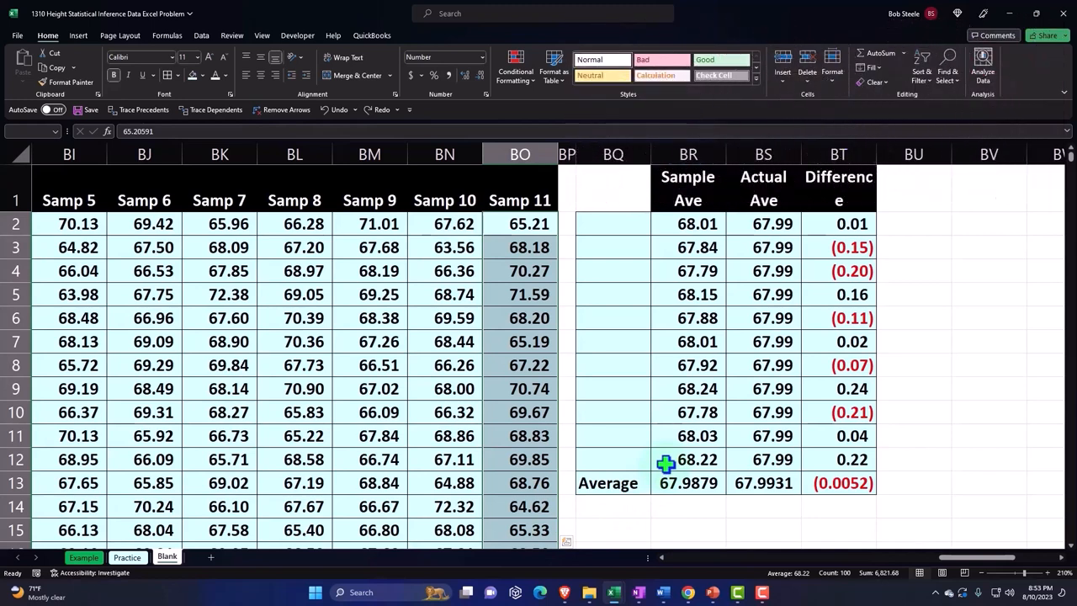
mouse_move(584, 360)
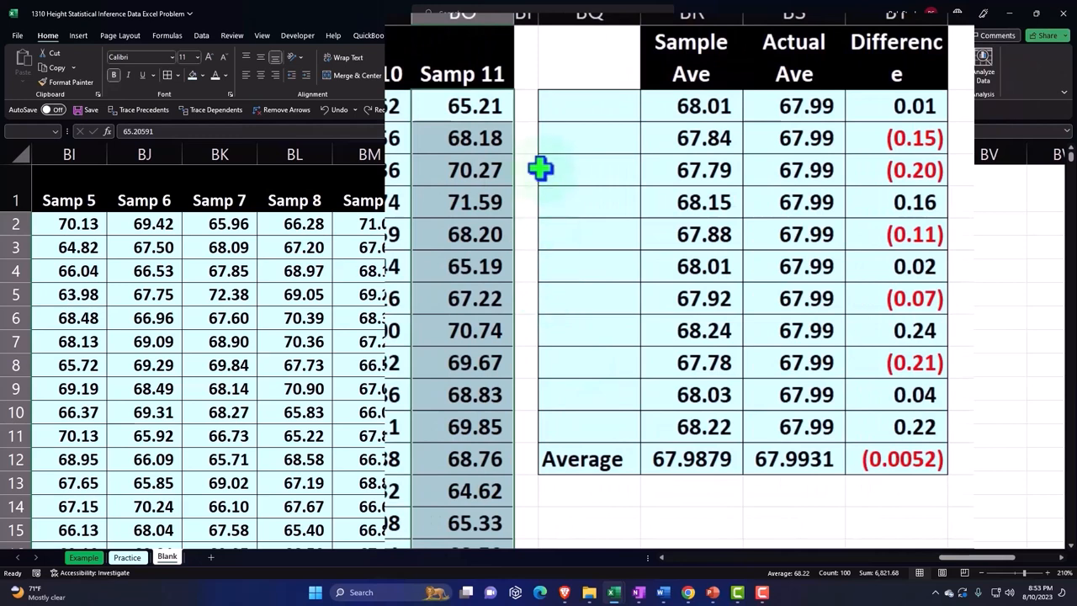
mouse_move(528, 330)
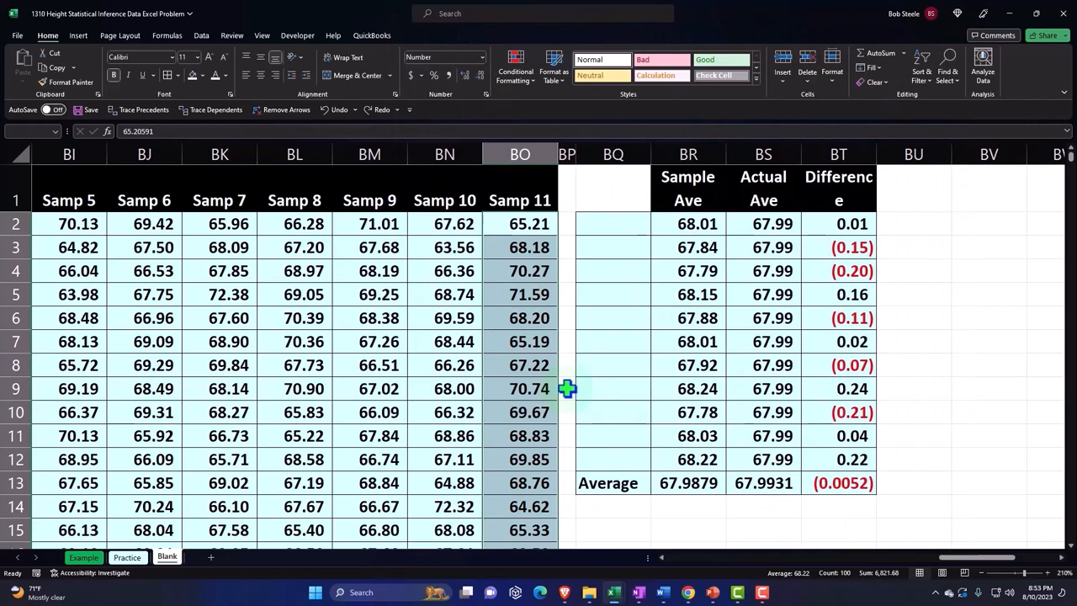
scroll("down", 3)
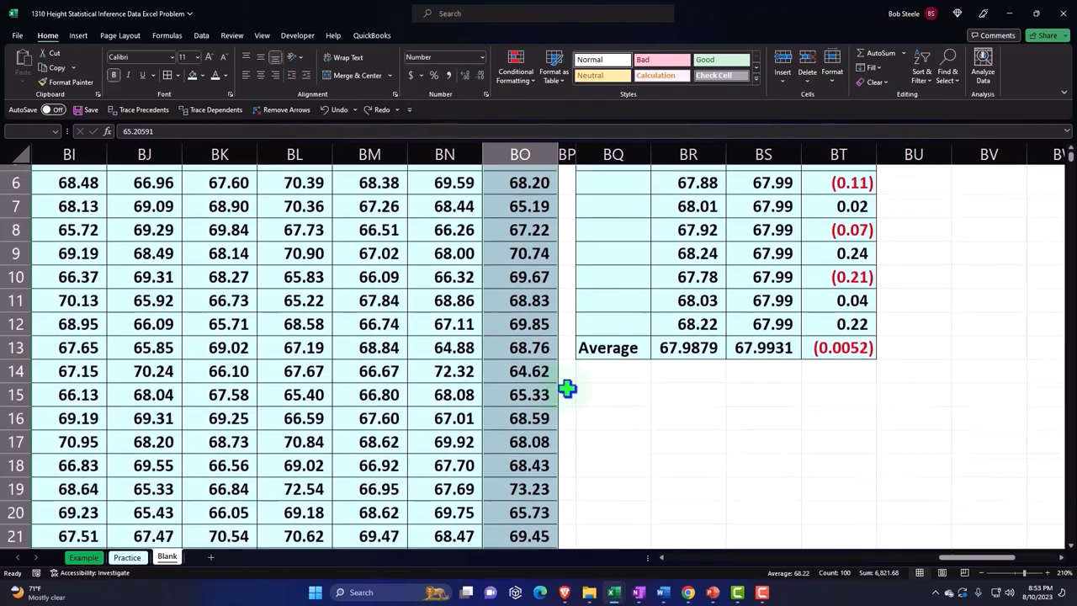
Insert a histogram of the Samp 11 values and place it below the averages table
left_click(78, 35)
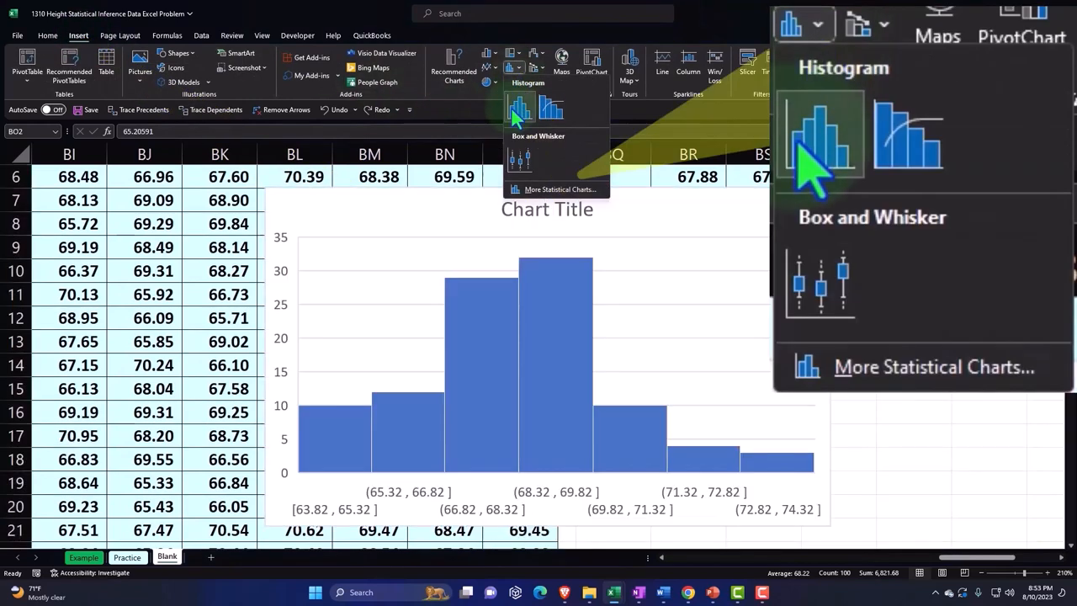
left_click(816, 138)
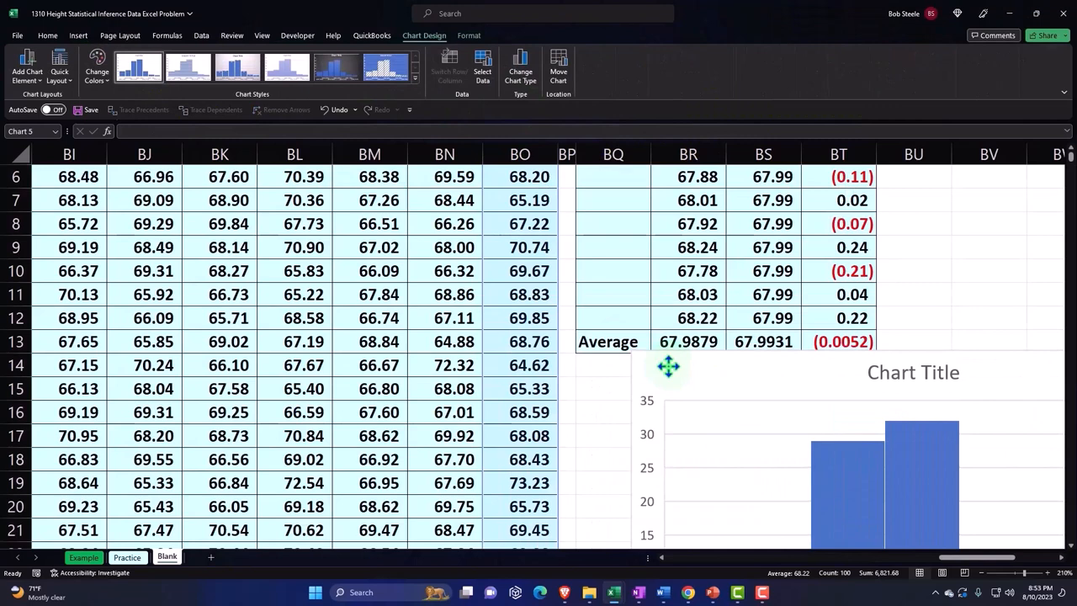
left_click(912, 372)
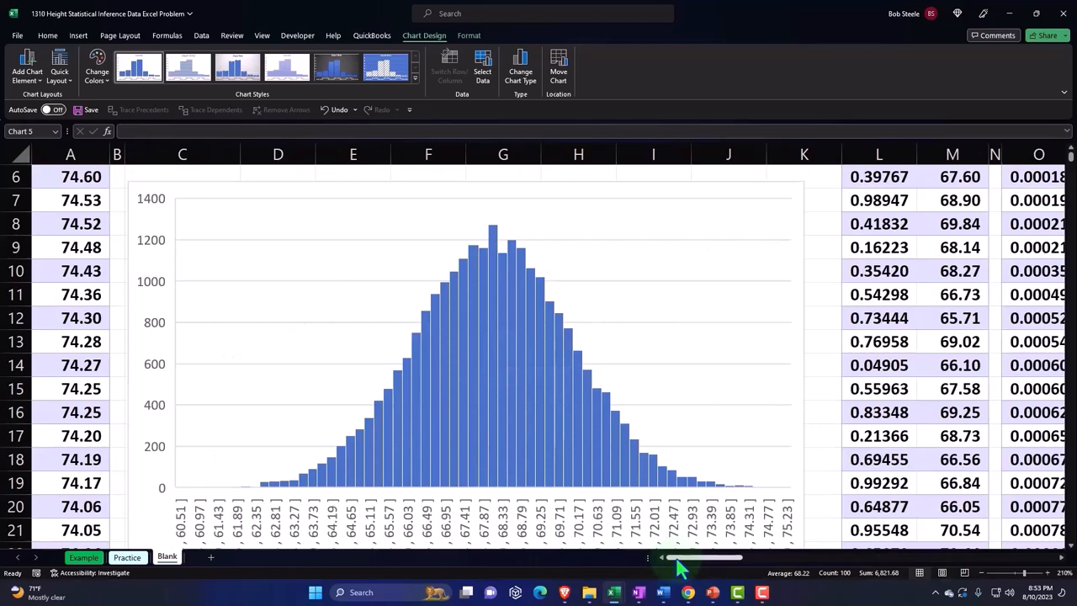
scroll("right", 3)
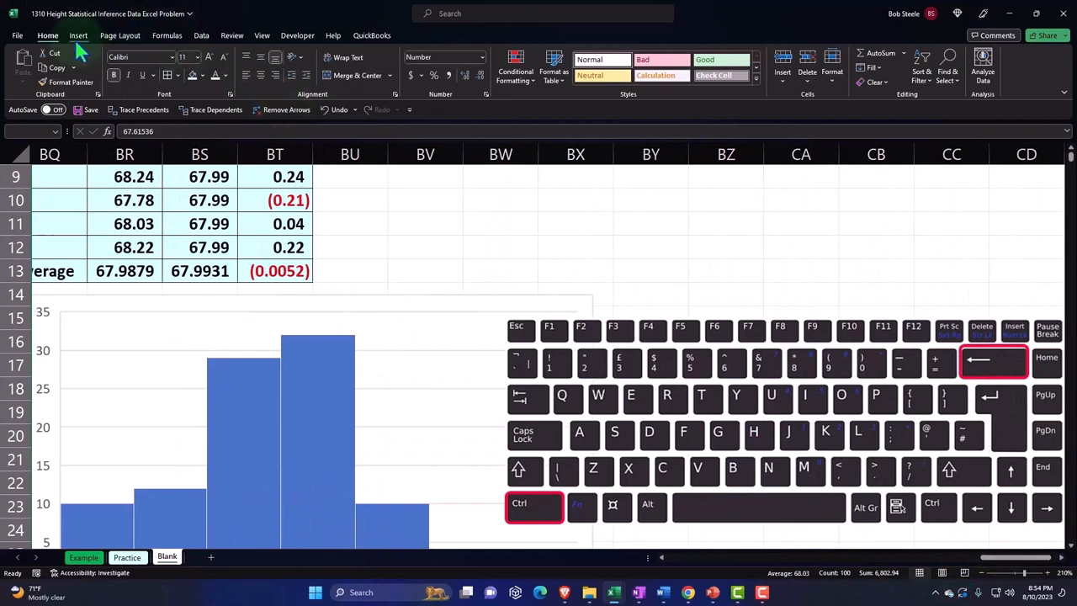
Insert a histogram of another sample's 100 values and place it right of the first
left_click(77, 35)
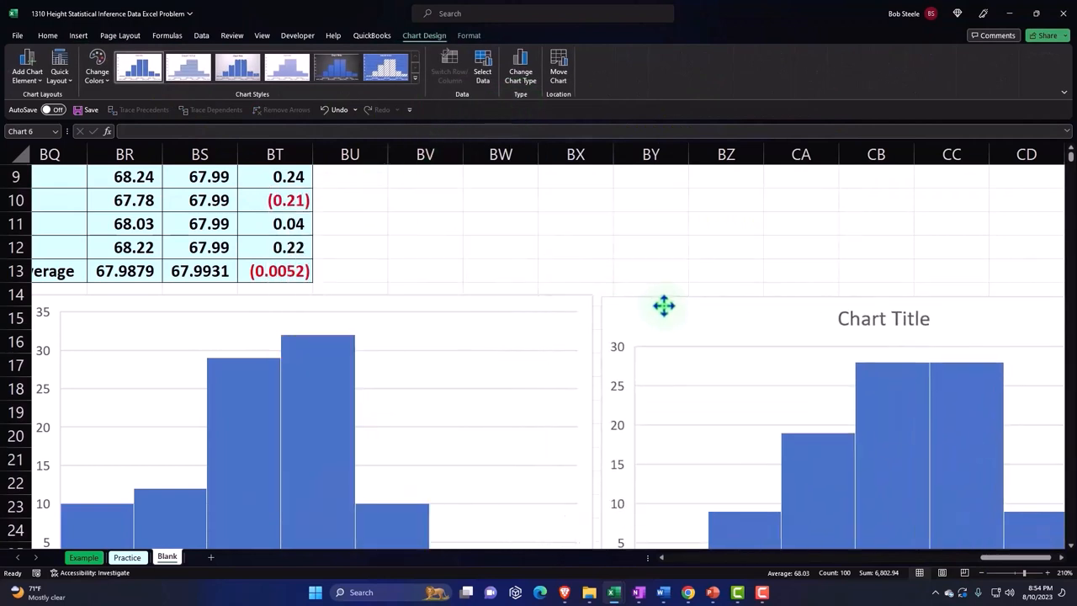
left_click(884, 316)
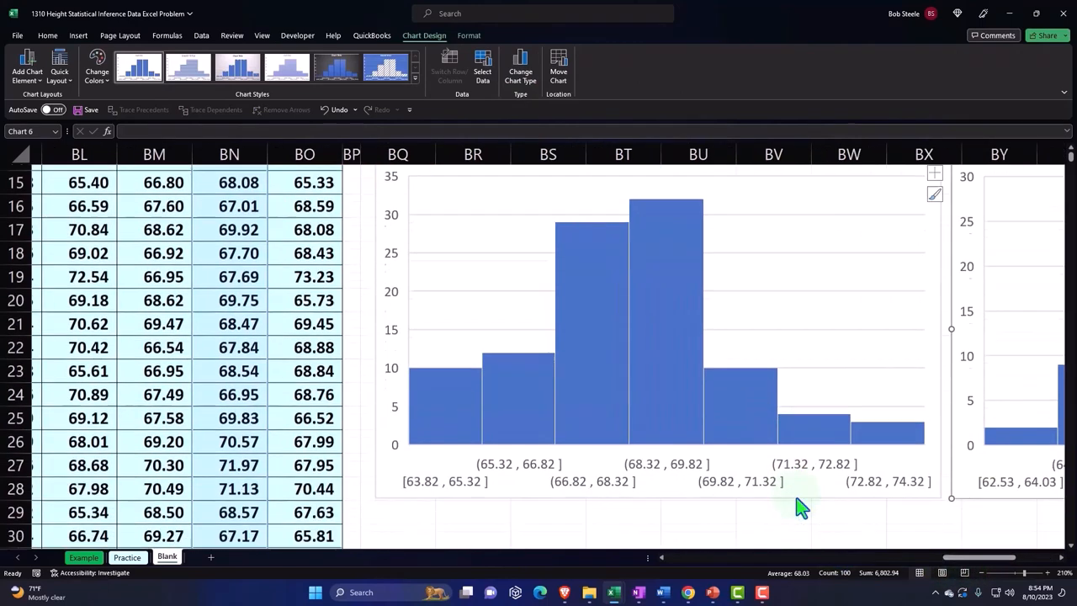
scroll("right", 3)
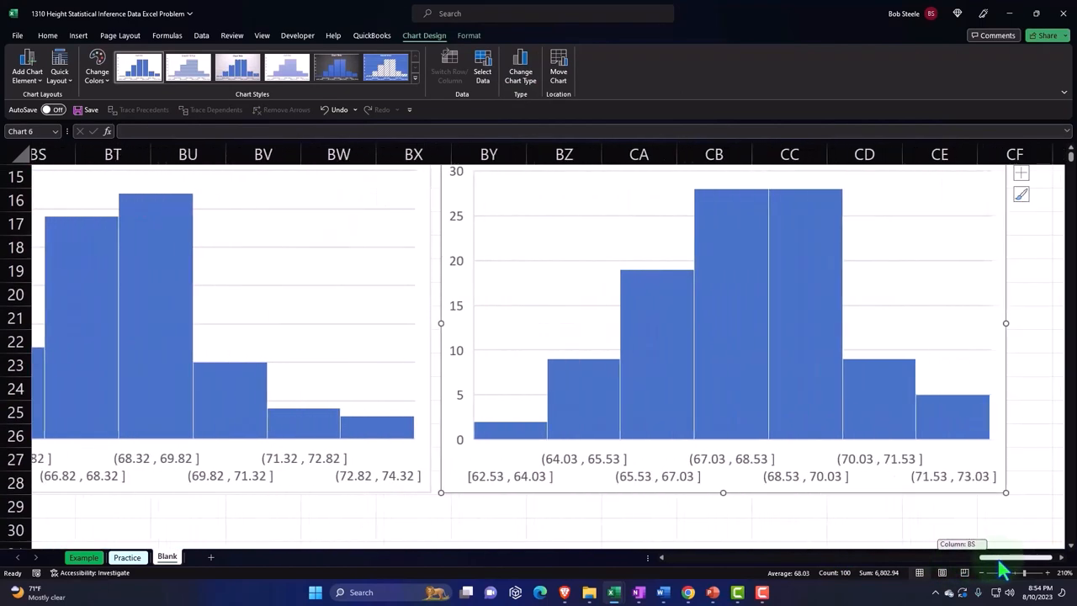
scroll("left", 3)
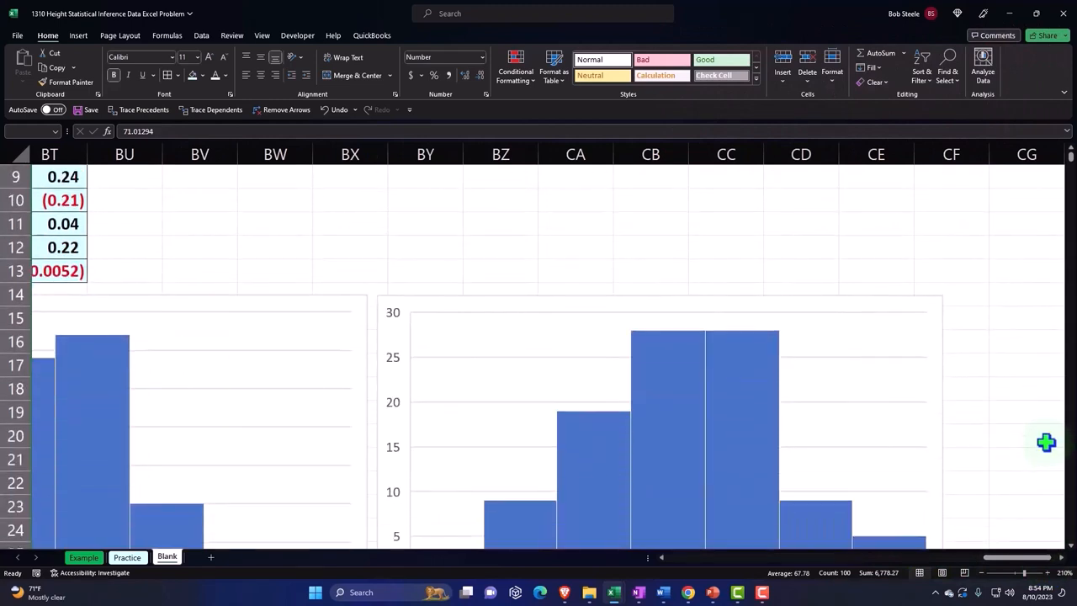
Insert a third sample histogram and place it beside the second one
scroll("down", 3)
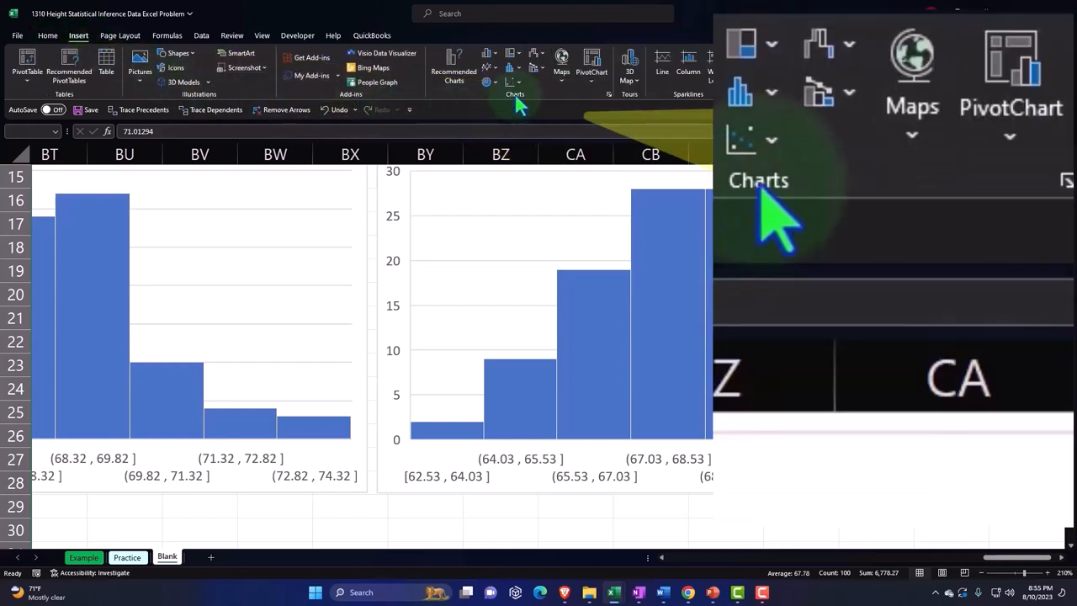
left_click(515, 64)
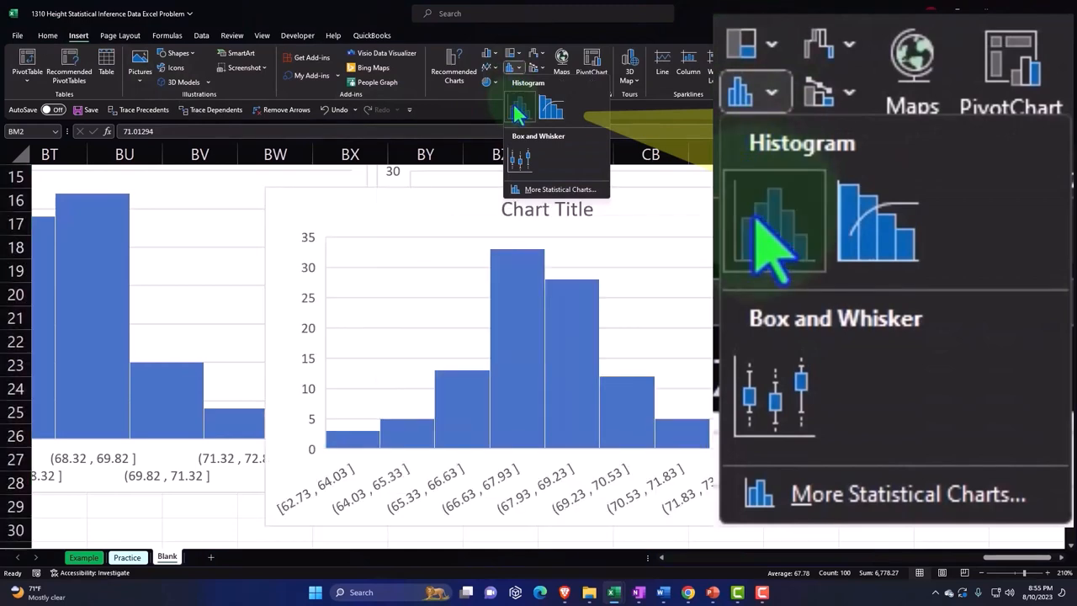
left_click(772, 227)
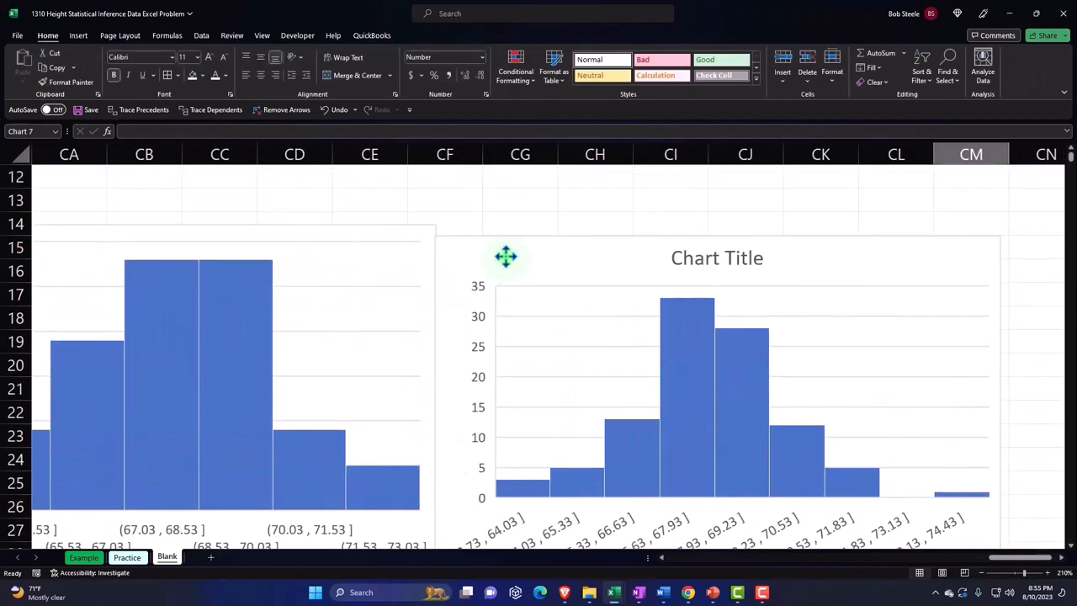
left_click(717, 257)
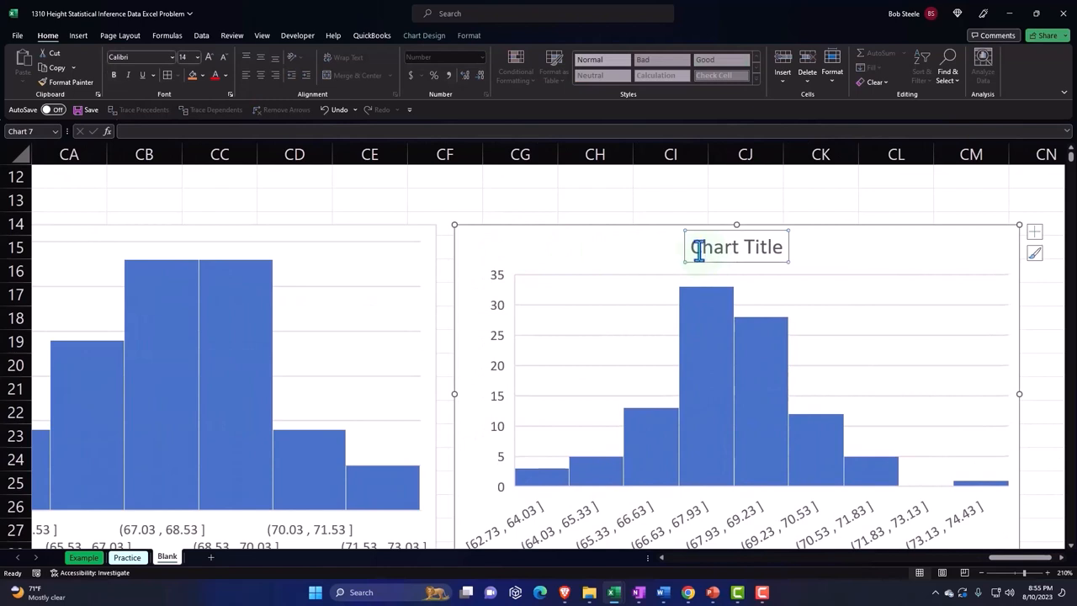
Delete the third chart's placeholder title and return to the averages table
left_click(706, 261)
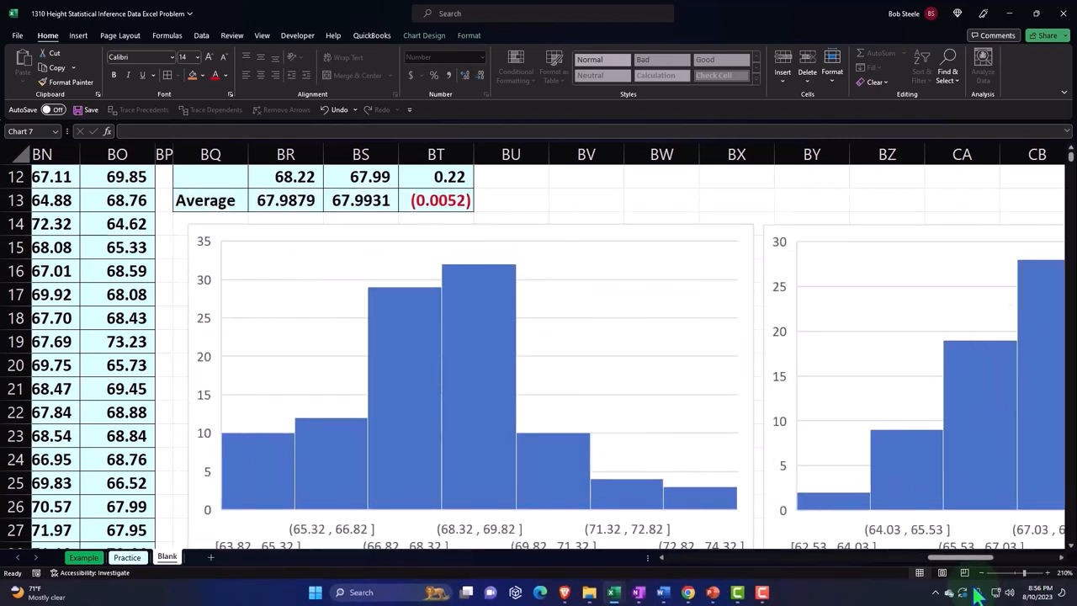
scroll("up", 3)
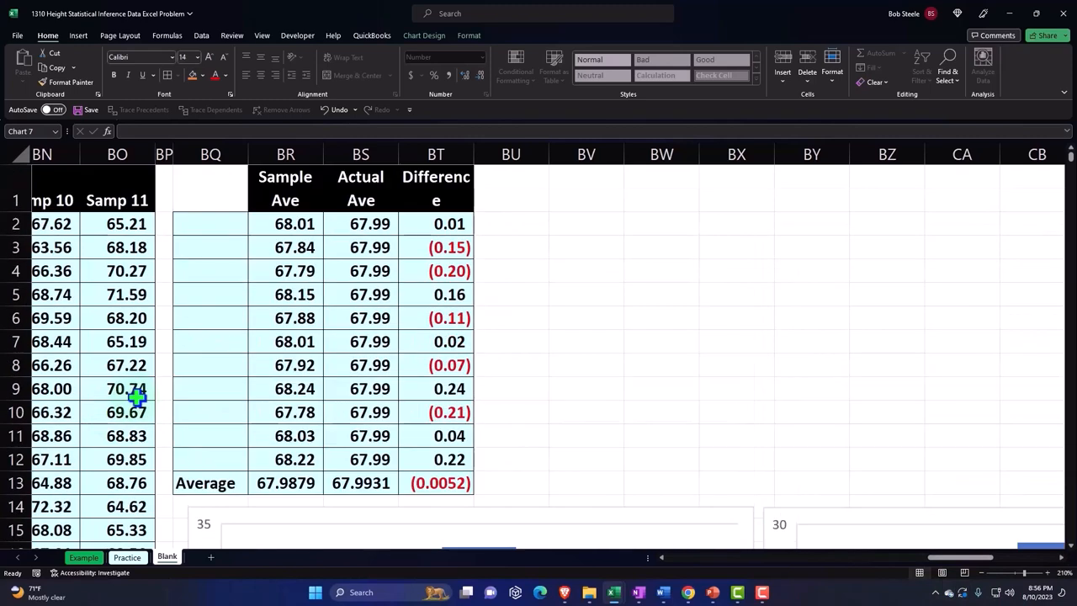